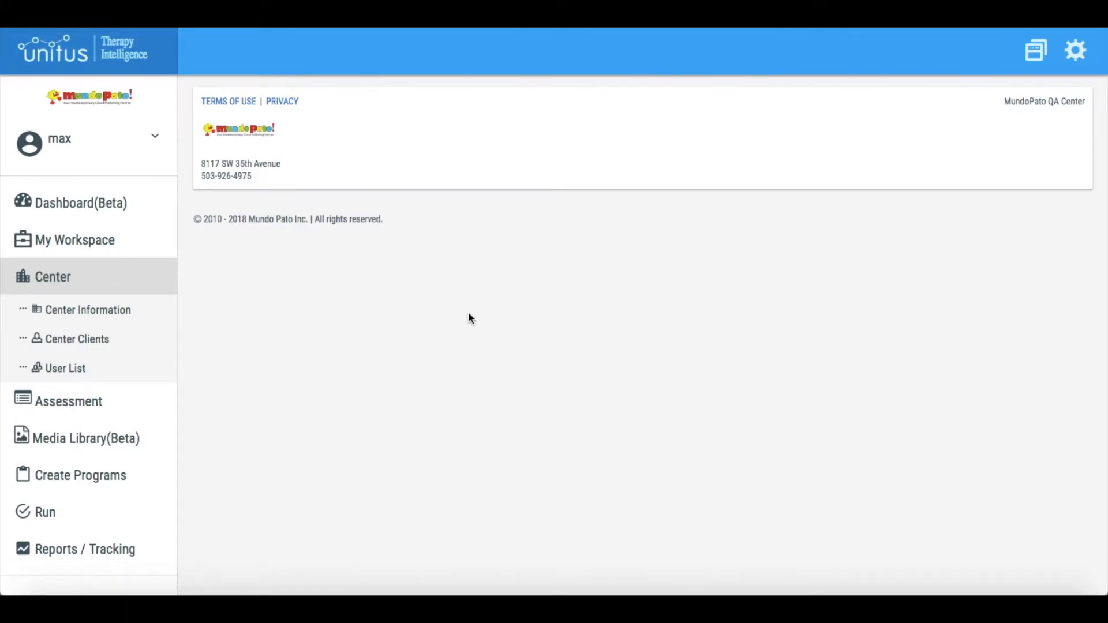
{"action": "mouse_move", "coordinate": [233, 309]}
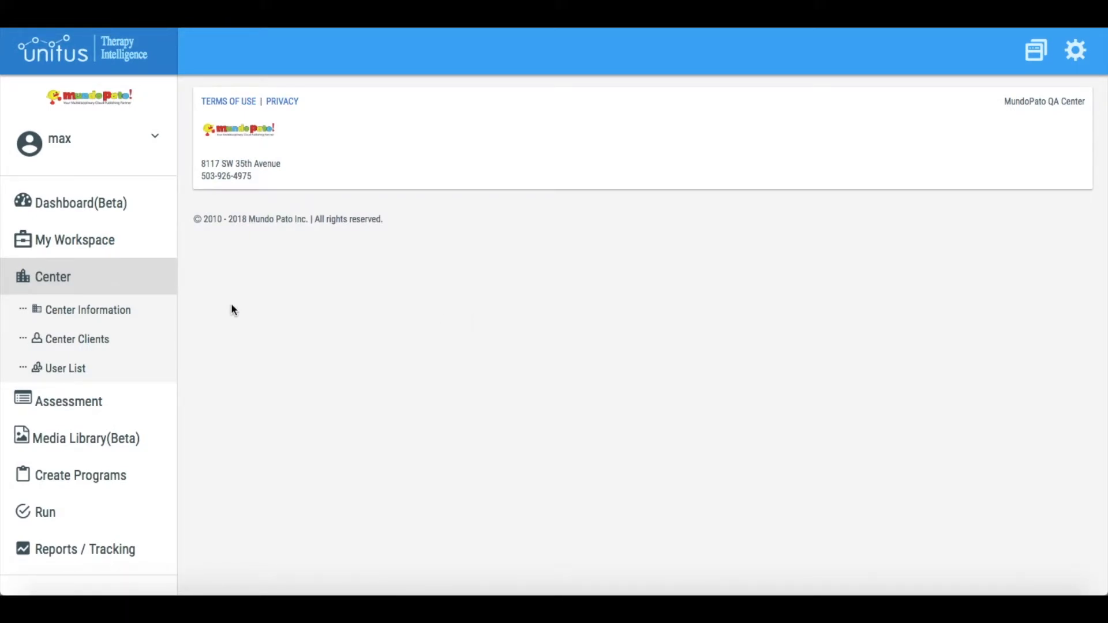
Show the Center Information page for MundoPato QA Center from the sidebar.
{"action": "left_click", "coordinate": [88, 309]}
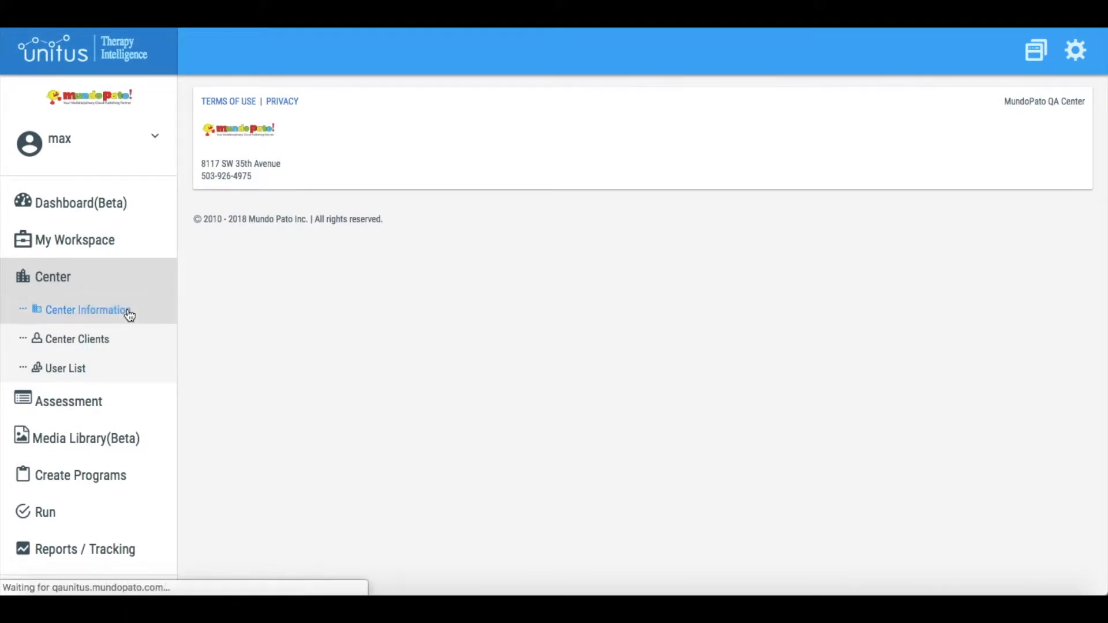
{"action": "left_click", "coordinate": [87, 310]}
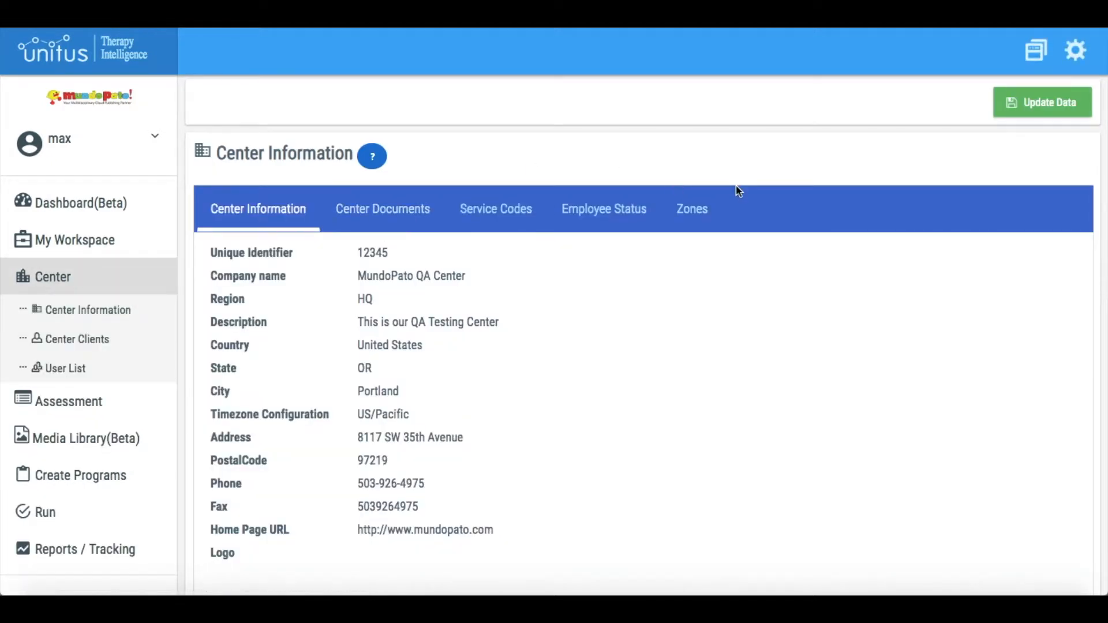
{"action": "mouse_move", "coordinate": [692, 212]}
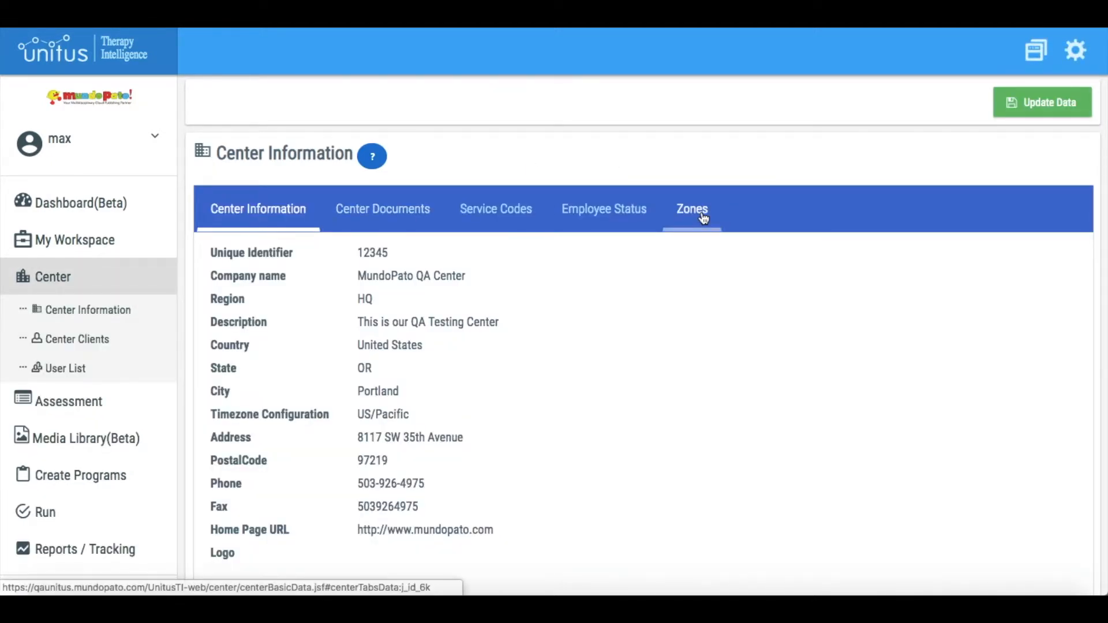
Switch to the Zones list showing the HQ and Area 51 zones.
{"action": "left_click", "coordinate": [691, 209]}
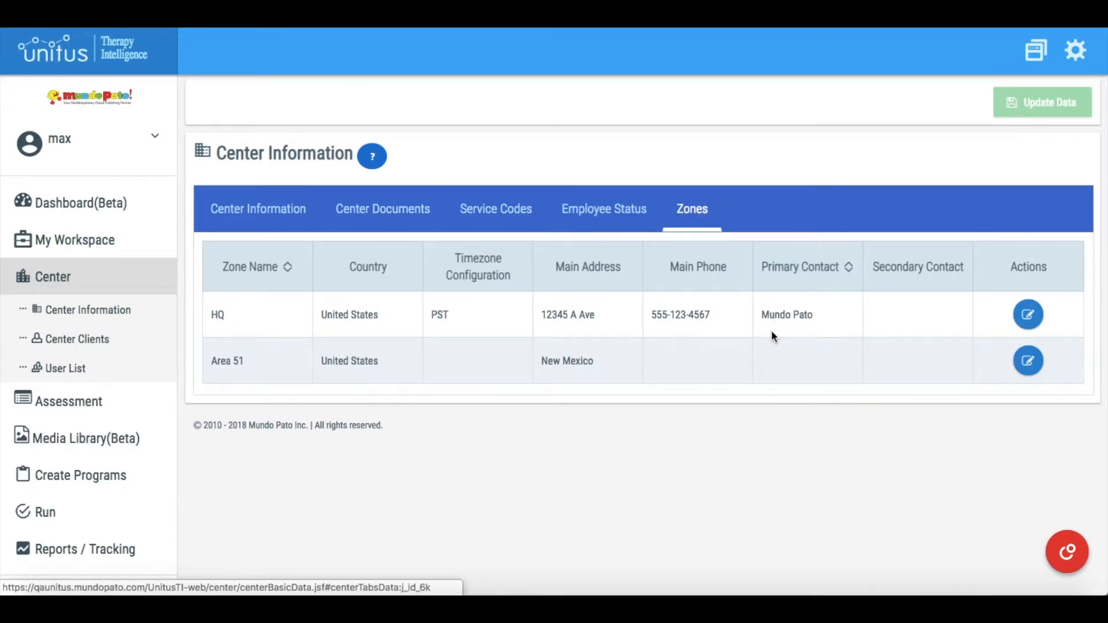
{"action": "mouse_move", "coordinate": [763, 373]}
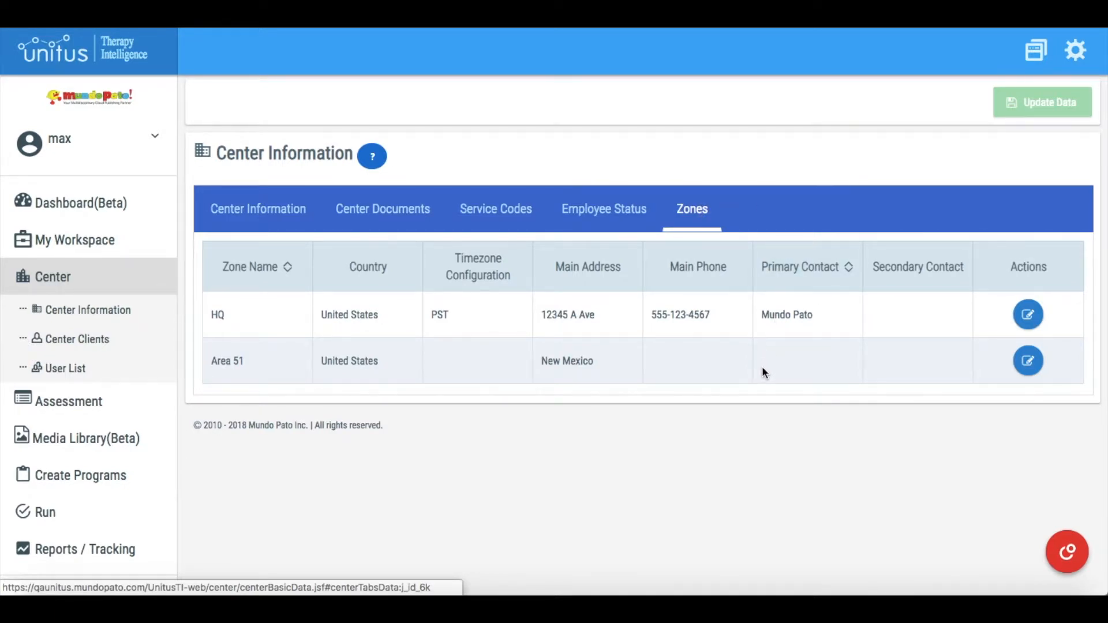
{"action": "mouse_move", "coordinate": [766, 416]}
{"action": "type", "text": "Studio 54"}
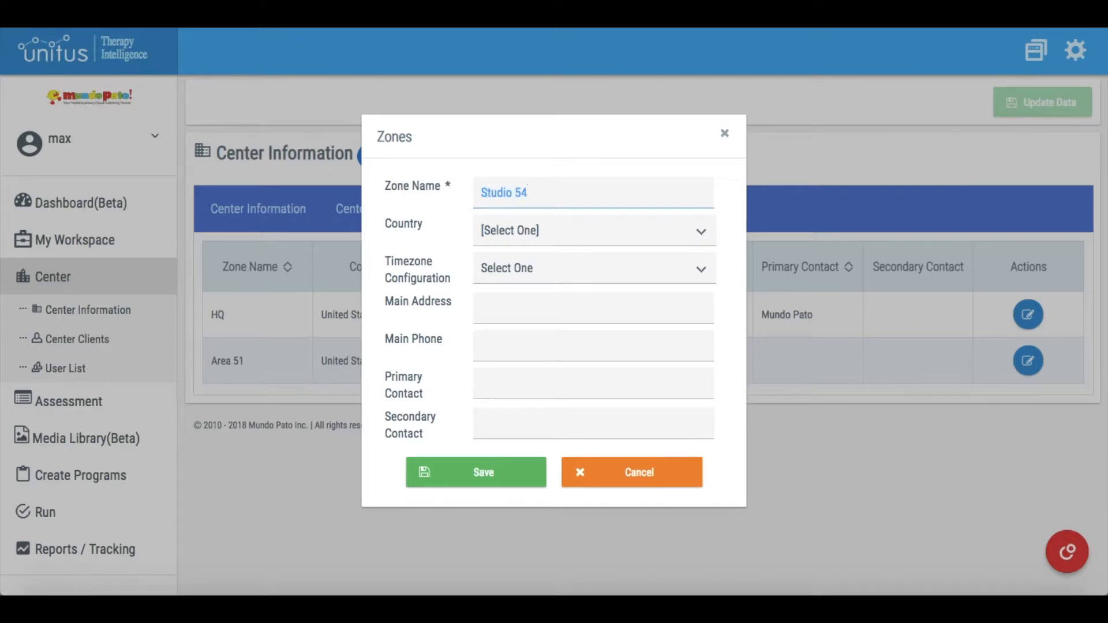
Set the new zone's country to United States and timezone to America/Los_Angeles.
{"action": "left_click", "coordinate": [592, 230]}
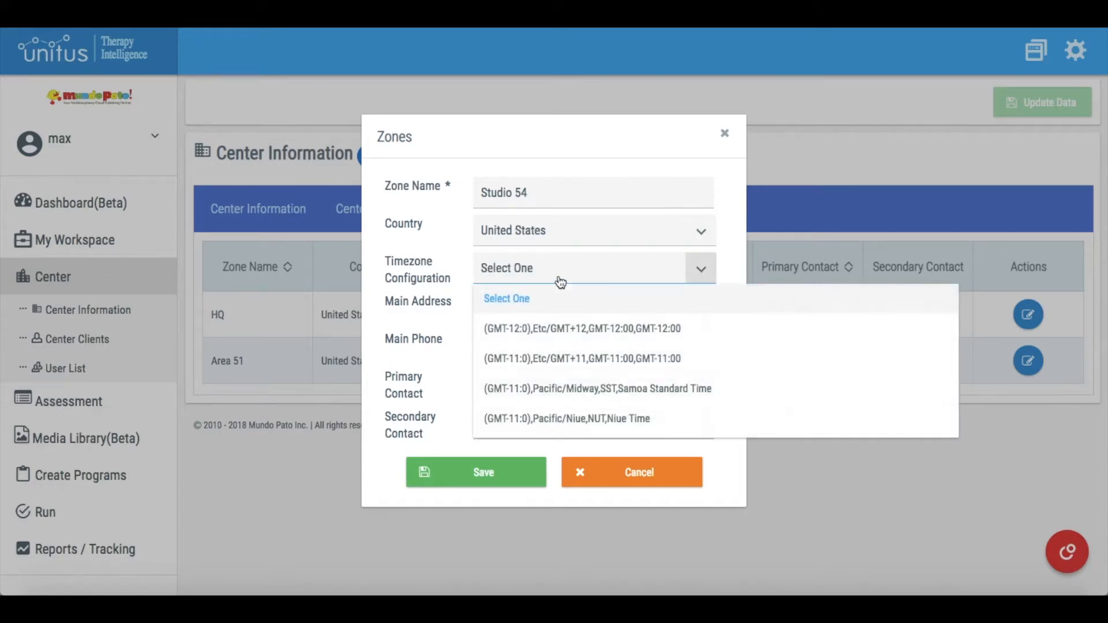
{"action": "scroll", "scroll_direction": "down", "scroll_amount": 3}
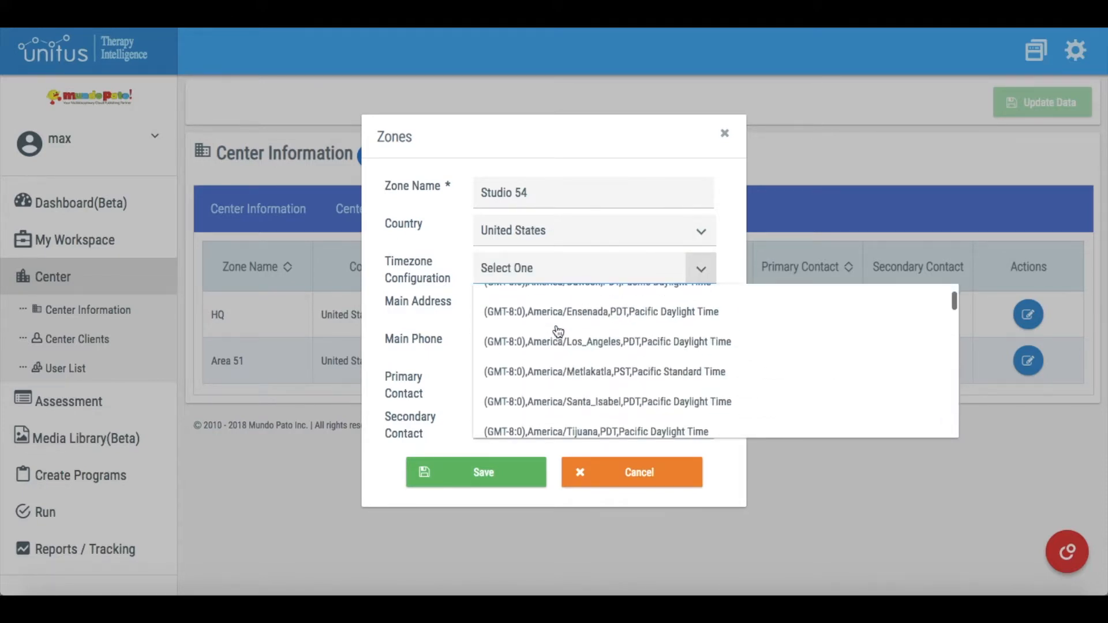
{"action": "left_click", "coordinate": [606, 342]}
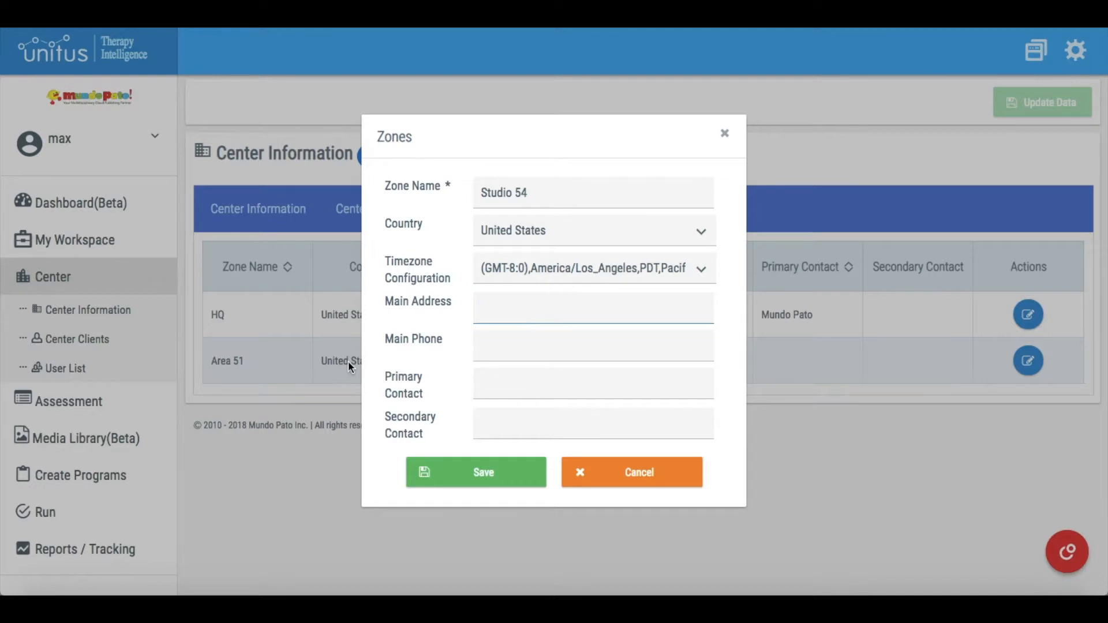
{"action": "type", "text": "54321 B Av"}
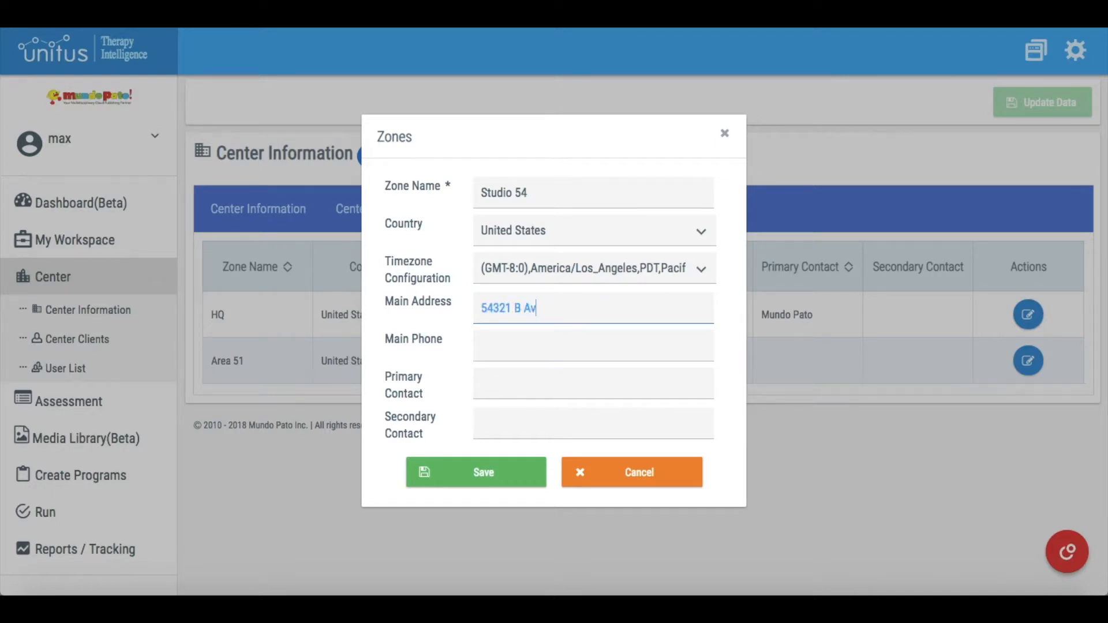
{"action": "type", "text": "555-321-"}
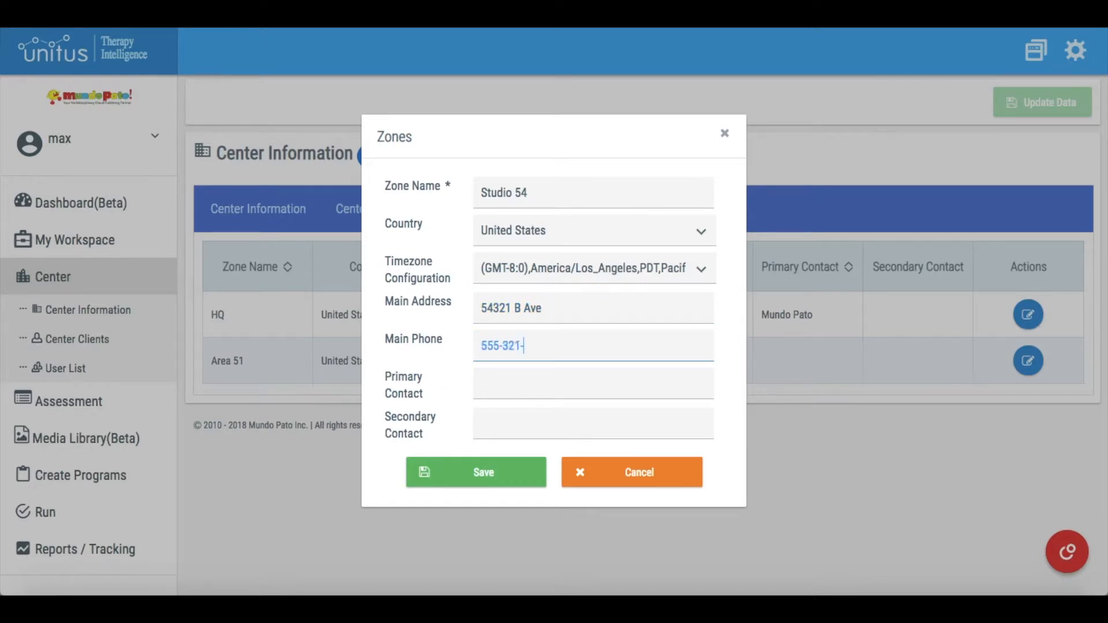
{"action": "type", "text": "Mu"}
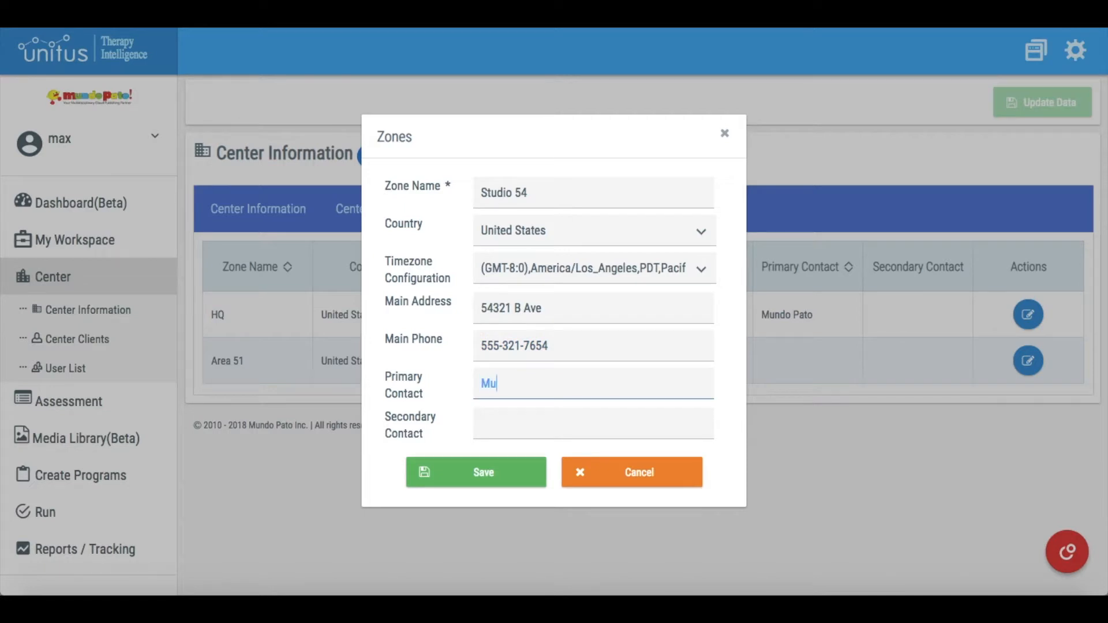
{"action": "type", "text": "Max Pato"}
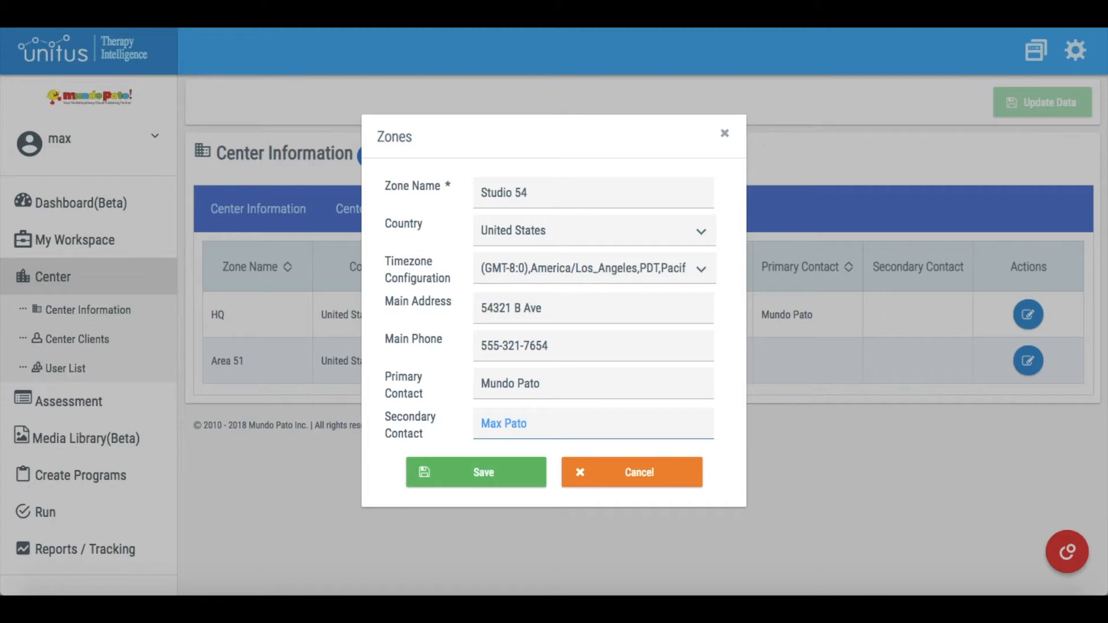
{"action": "mouse_move", "coordinate": [283, 463]}
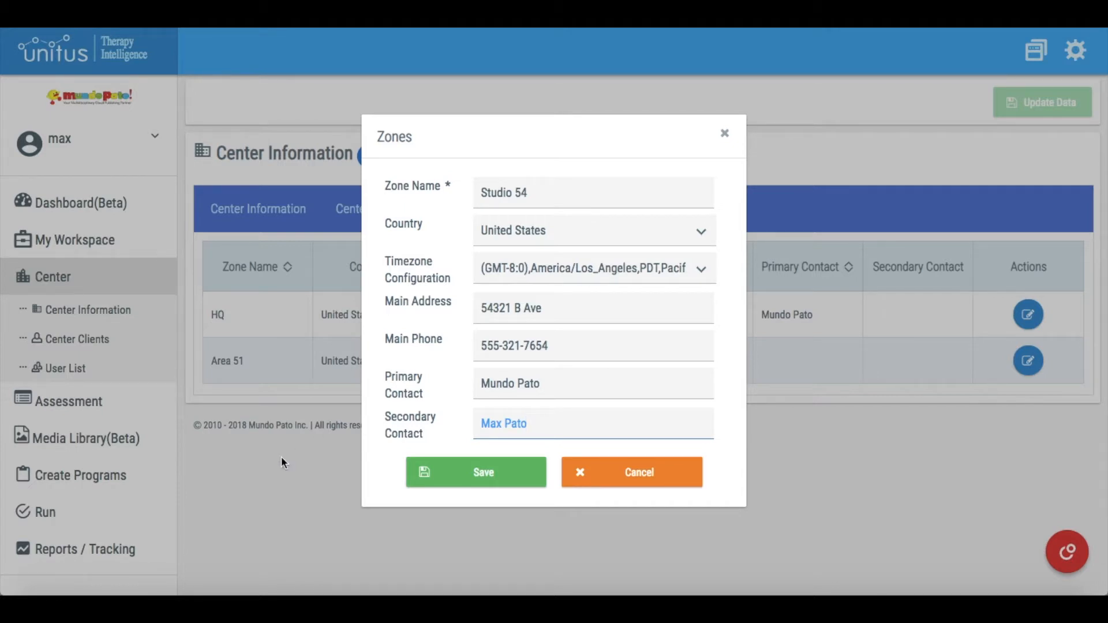
{"action": "left_click", "coordinate": [474, 472]}
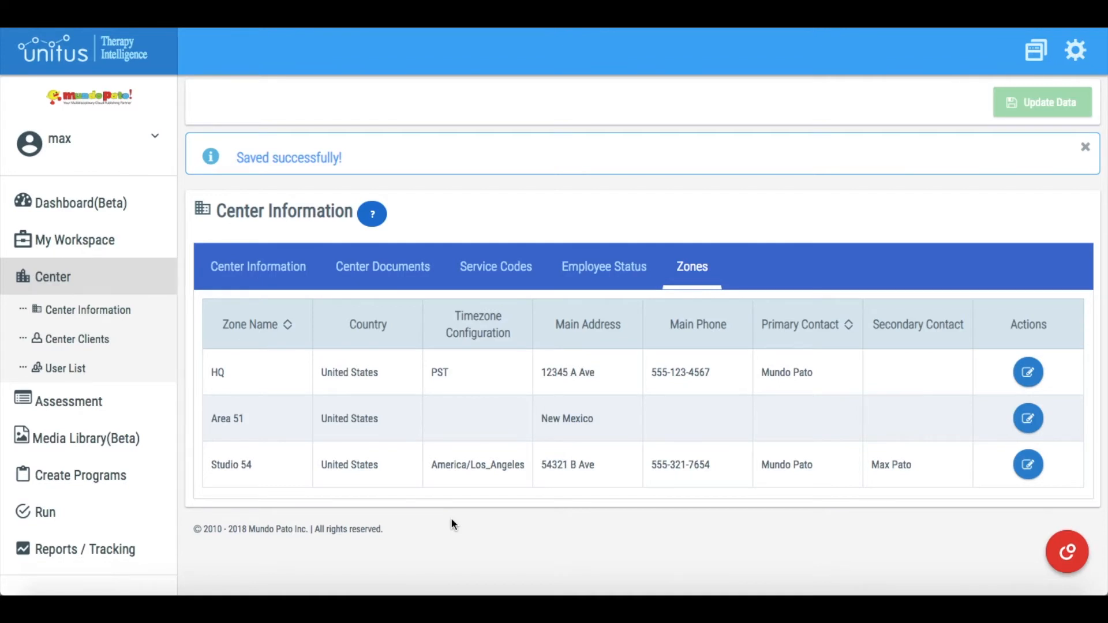
{"action": "mouse_move", "coordinate": [1005, 473]}
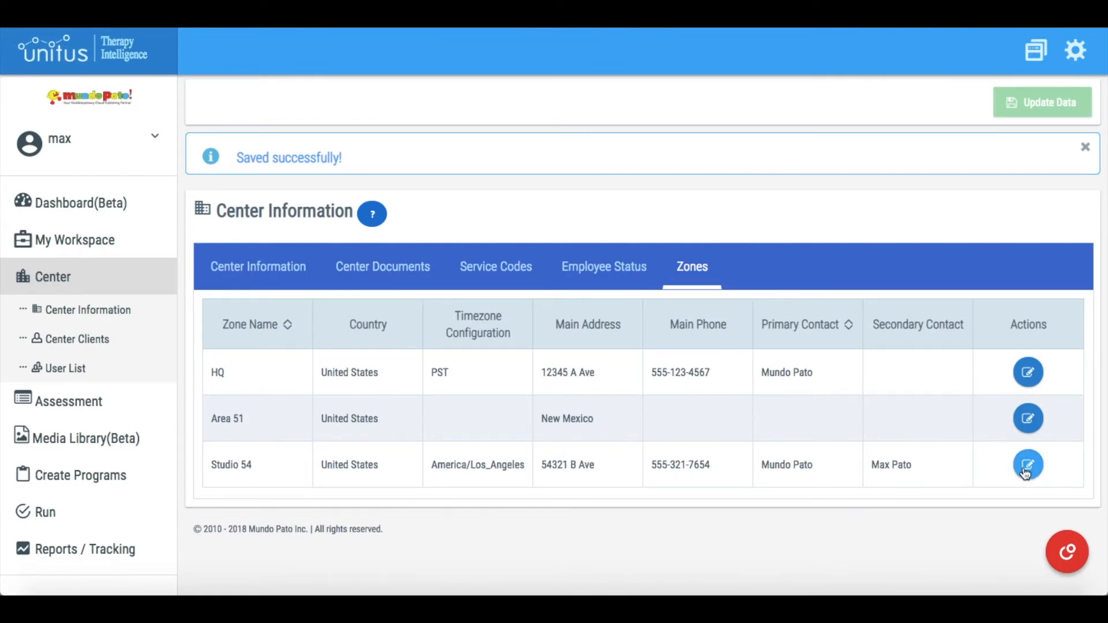
Reopen the Studio 54 zone for editing and select the phone number's last digits.
{"action": "left_click", "coordinate": [1028, 464]}
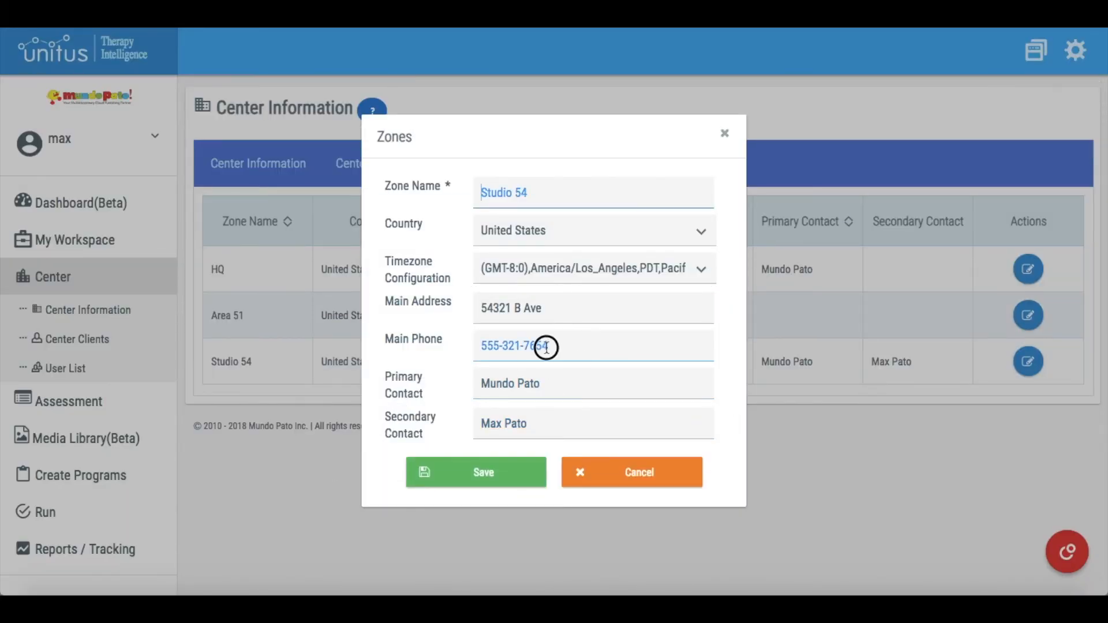
{"action": "double_click", "coordinate": [540, 346]}
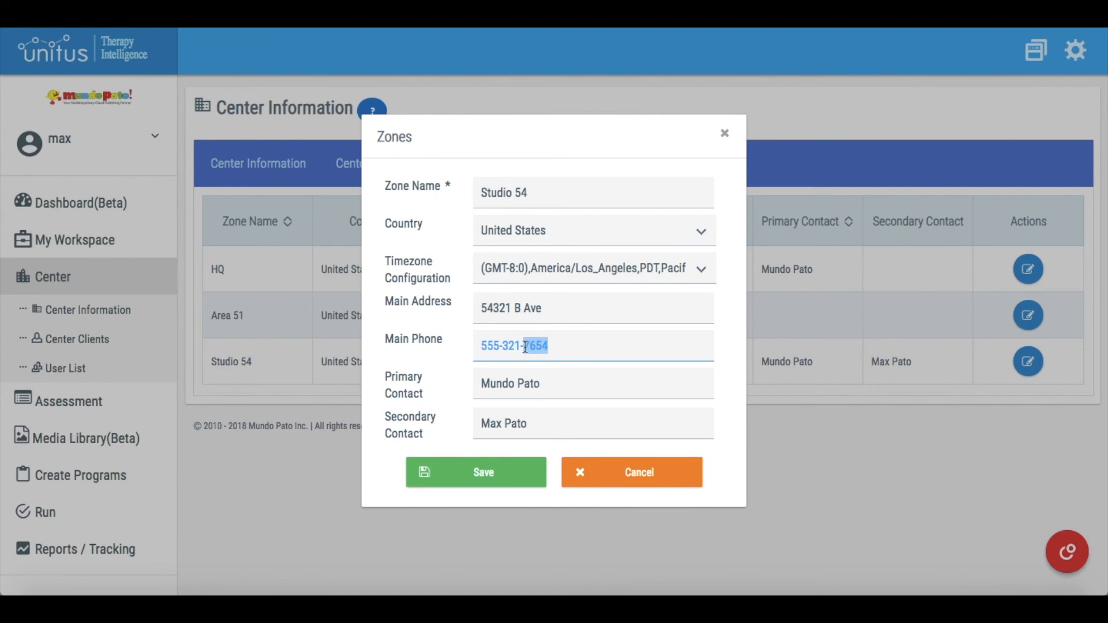